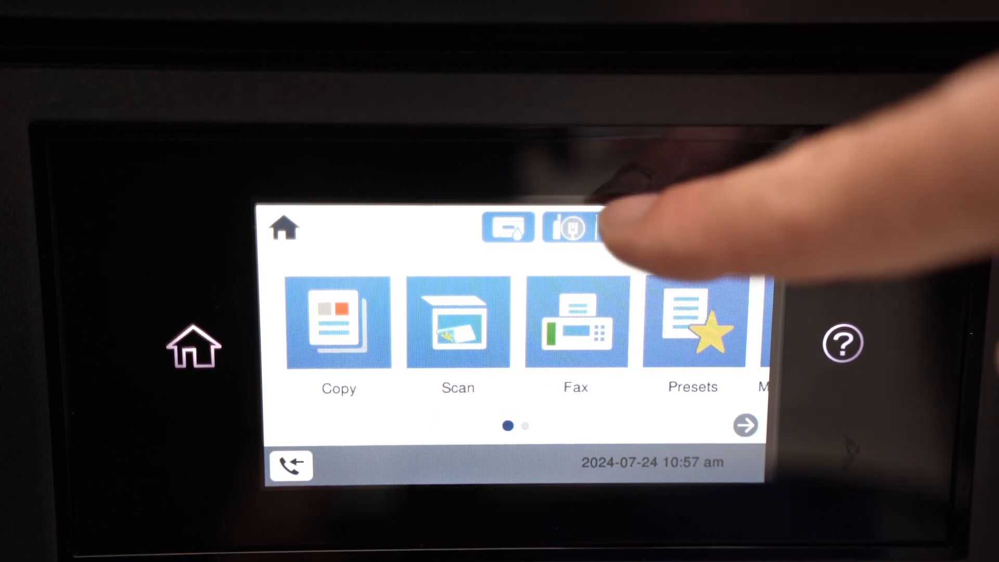
Launch the Wi-Fi Setup Wizard from the printer's wireless settings to list nearby routers.
{"action": "left_click", "coordinate": [566, 228]}
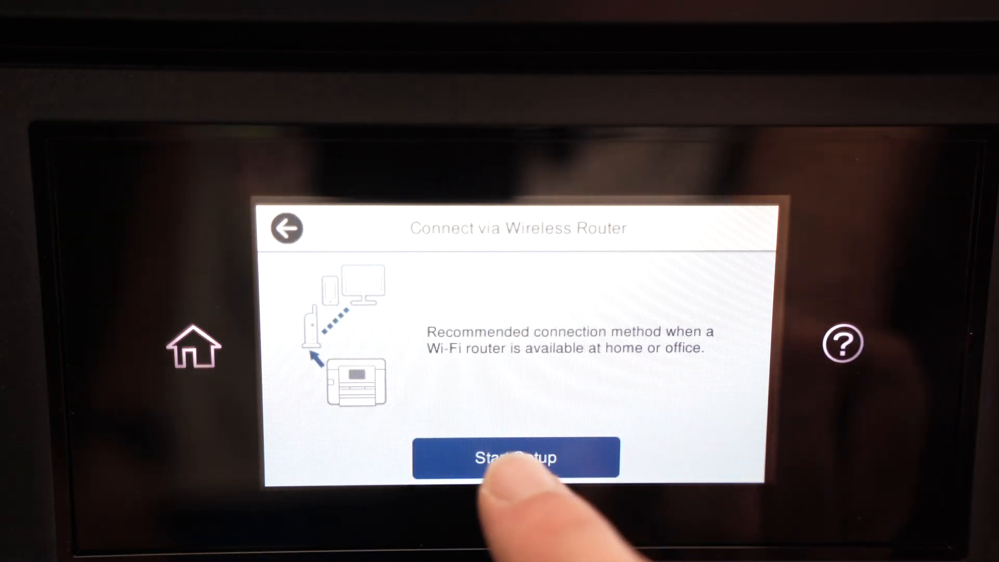
{"action": "left_click", "coordinate": [515, 457]}
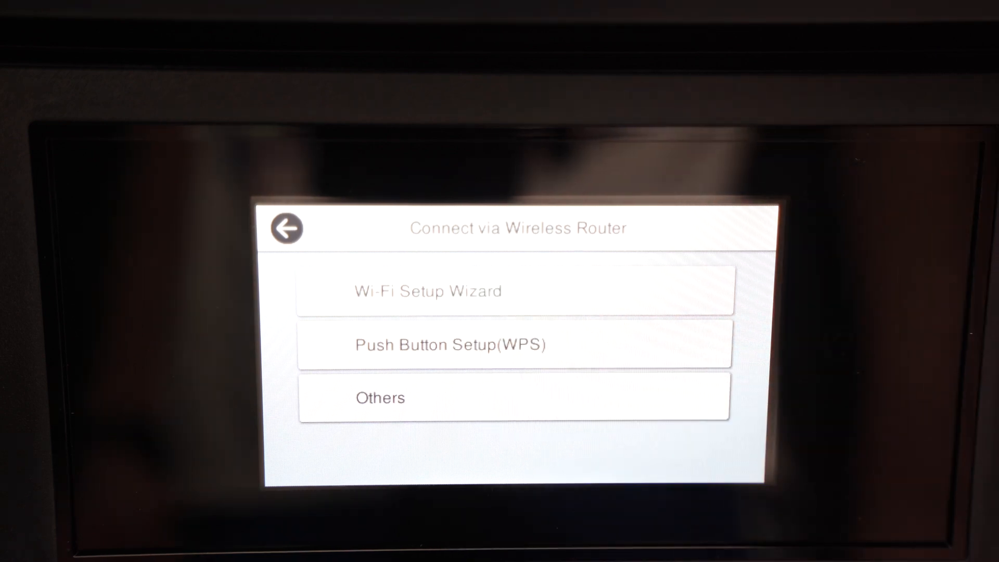
{"action": "left_click", "coordinate": [426, 290]}
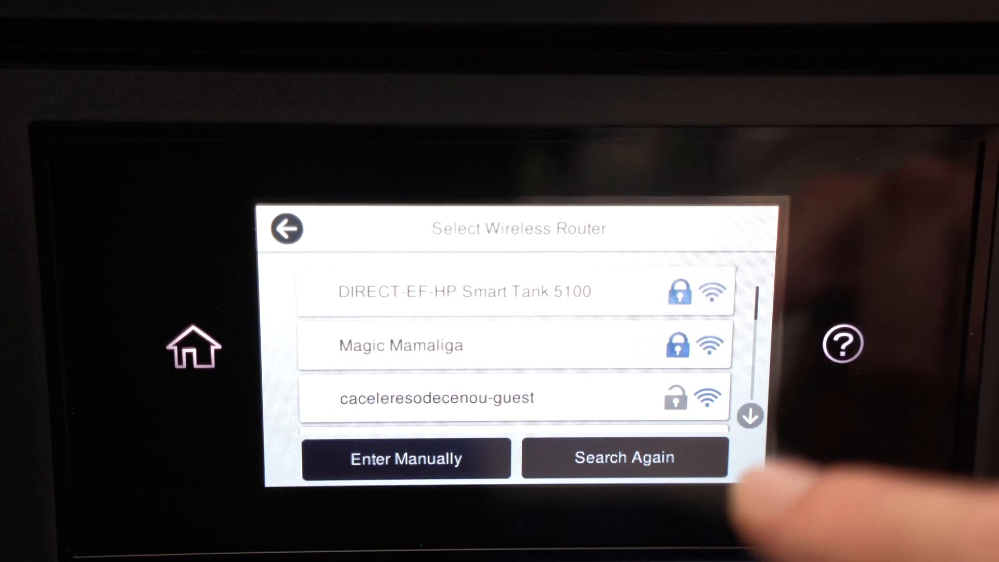
Choose the home network and confirm its password, using the 123# symbol keyboard.
{"action": "scroll", "scroll_direction": "down", "scroll_amount": 3}
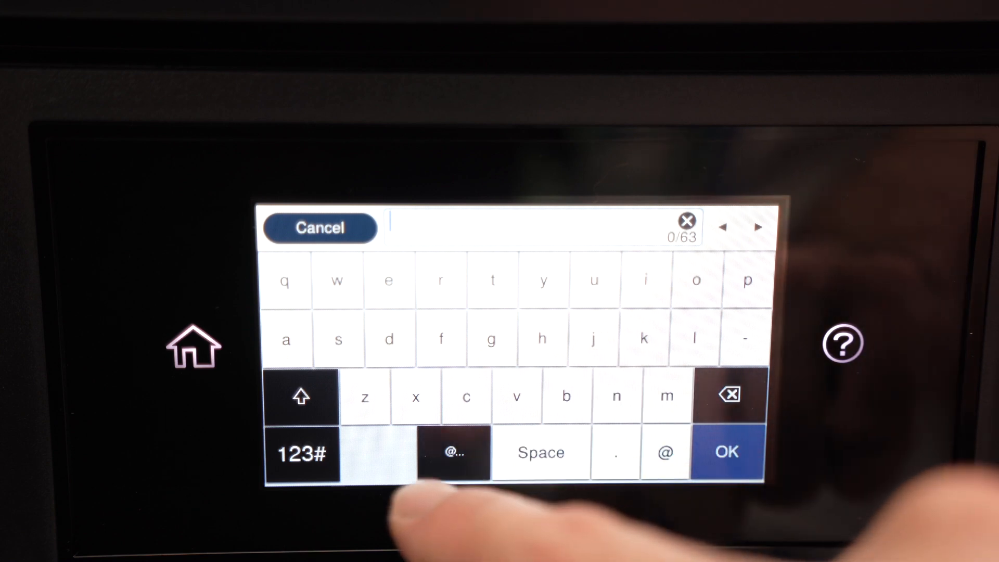
{"action": "left_click", "coordinate": [301, 453]}
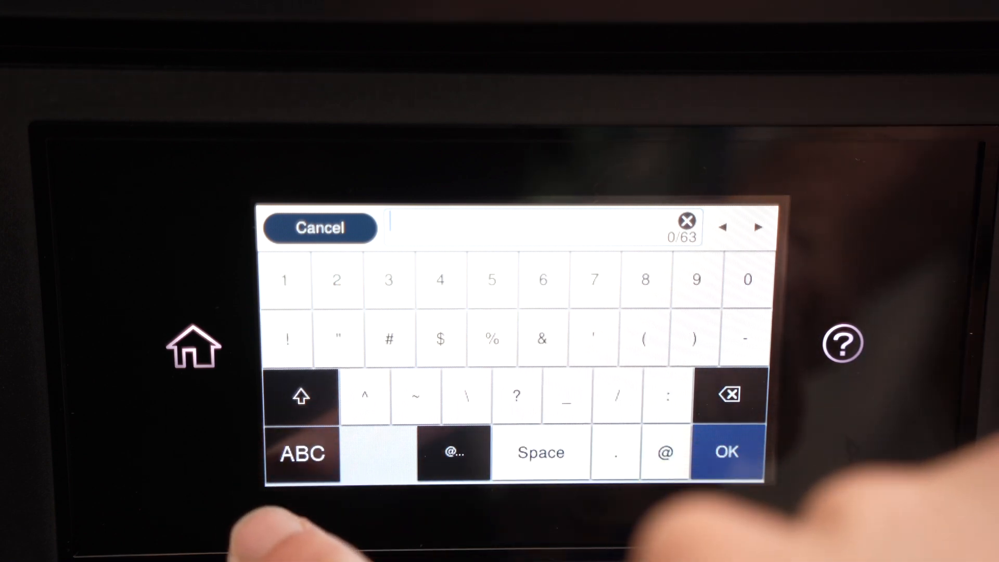
{"action": "left_click", "coordinate": [302, 453]}
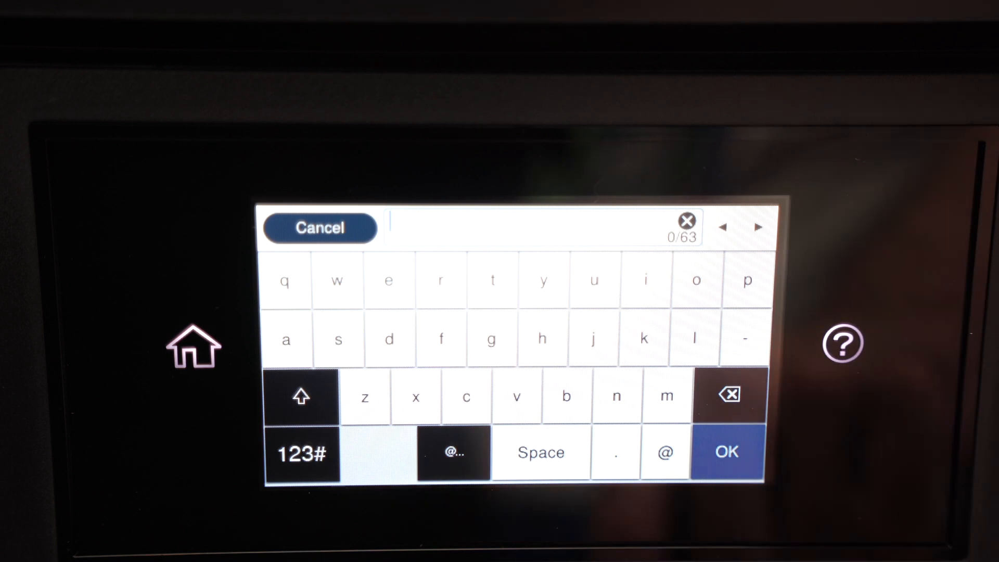
{"action": "left_click", "coordinate": [301, 453]}
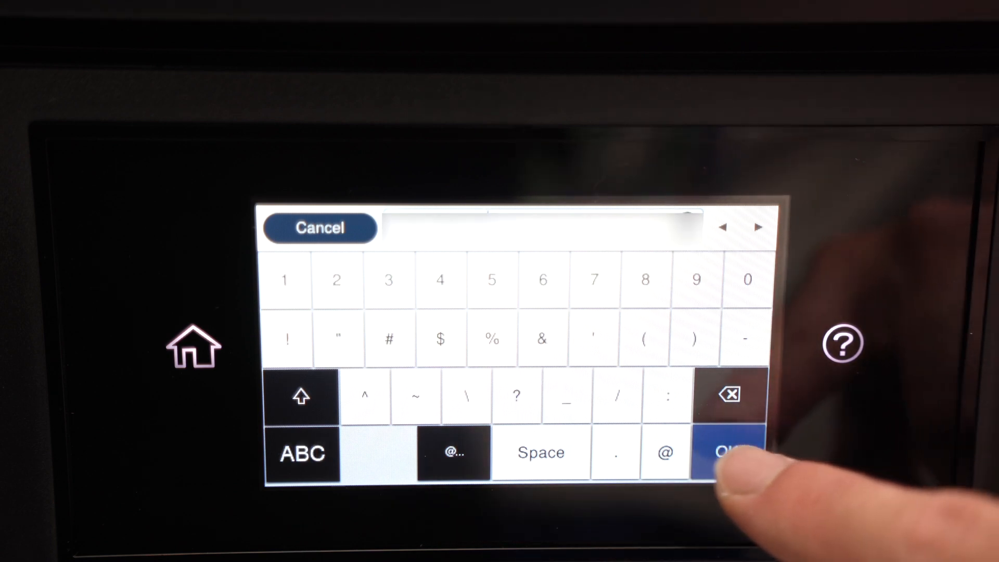
{"action": "left_click", "coordinate": [726, 452]}
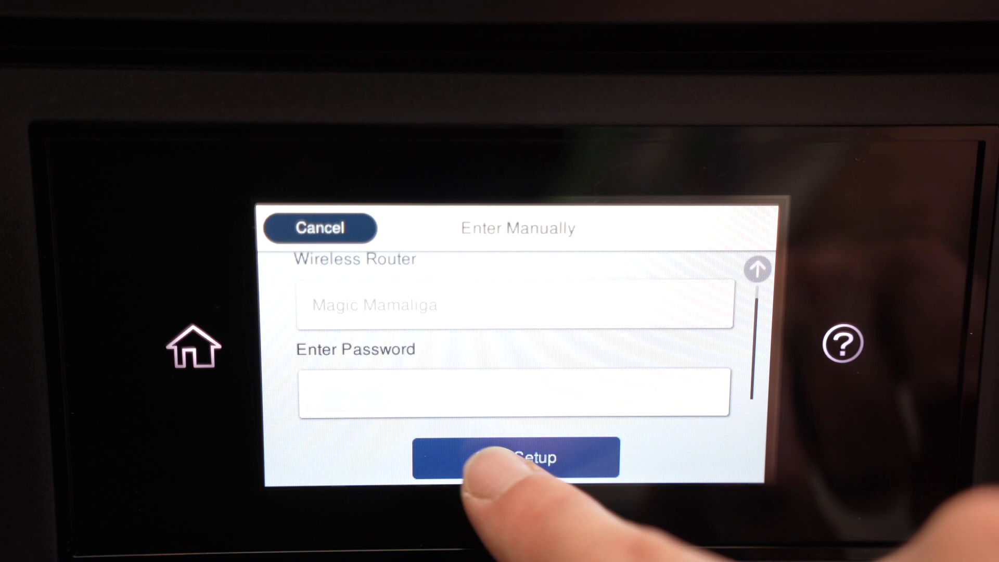
Start the Wi-Fi connection and close the Setup Complete message.
{"action": "left_click", "coordinate": [517, 457]}
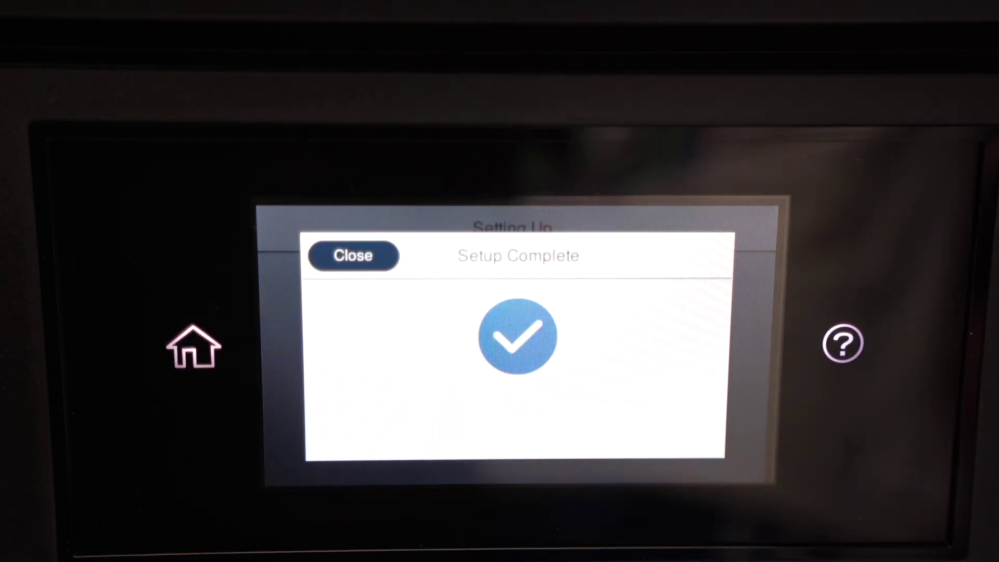
{"action": "left_click", "coordinate": [354, 255]}
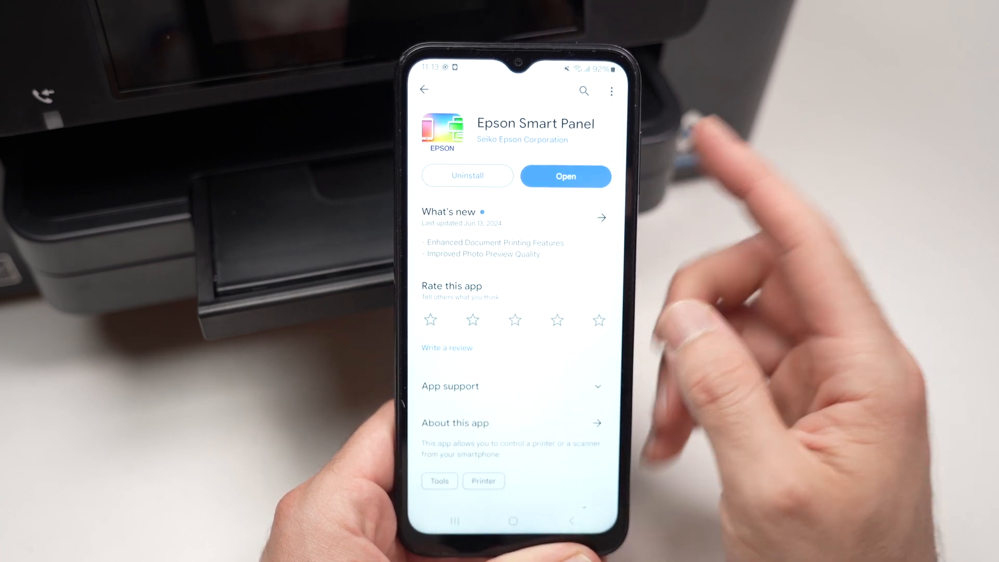
Launch Epson Smart Panel from its store page to reach the printer dashboard.
{"action": "left_click", "coordinate": [565, 176]}
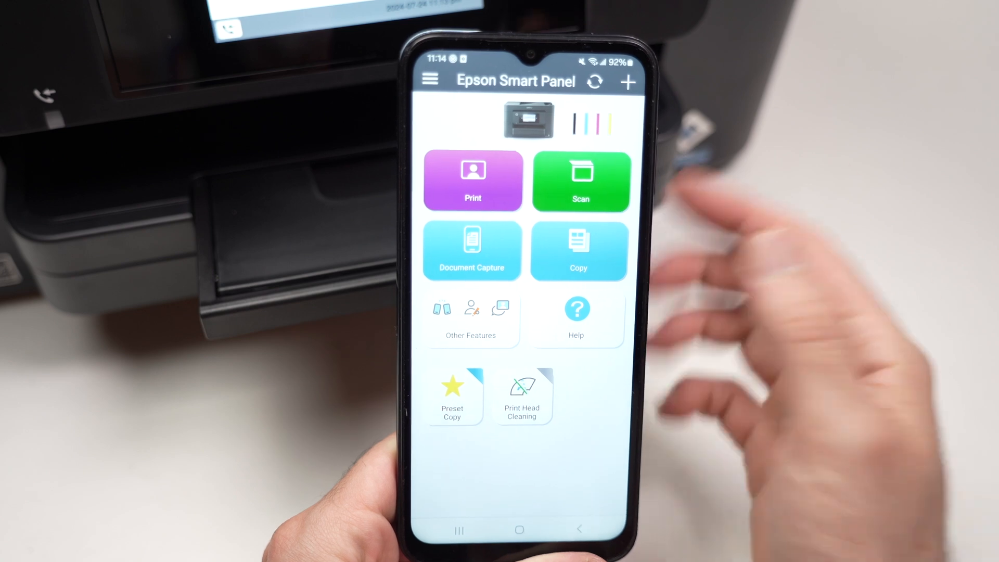
Choose to print a document and browse to the Download folder.
{"action": "left_click", "coordinate": [473, 181]}
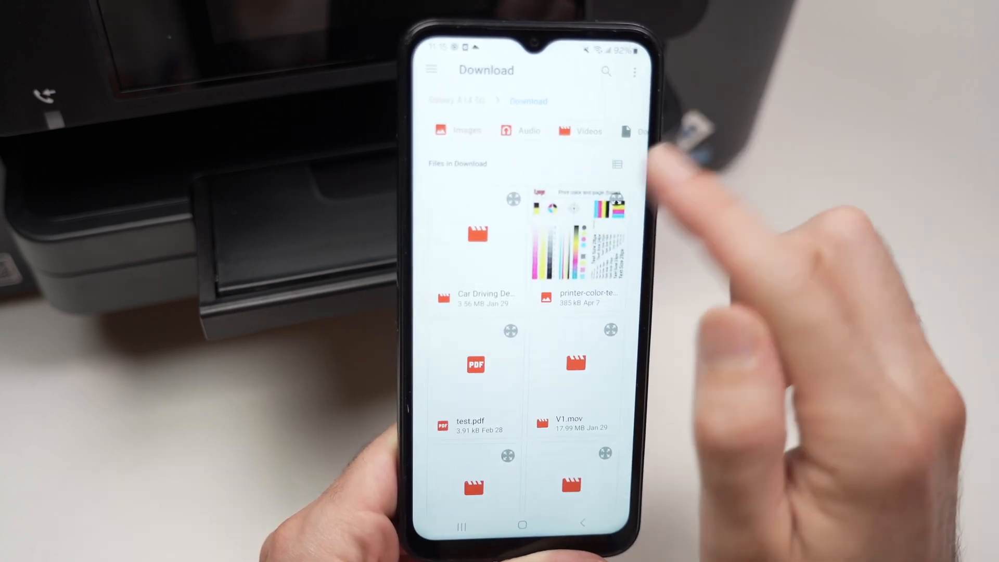
Print the printer-color-test file after accepting the print settings.
{"action": "left_click", "coordinate": [577, 249]}
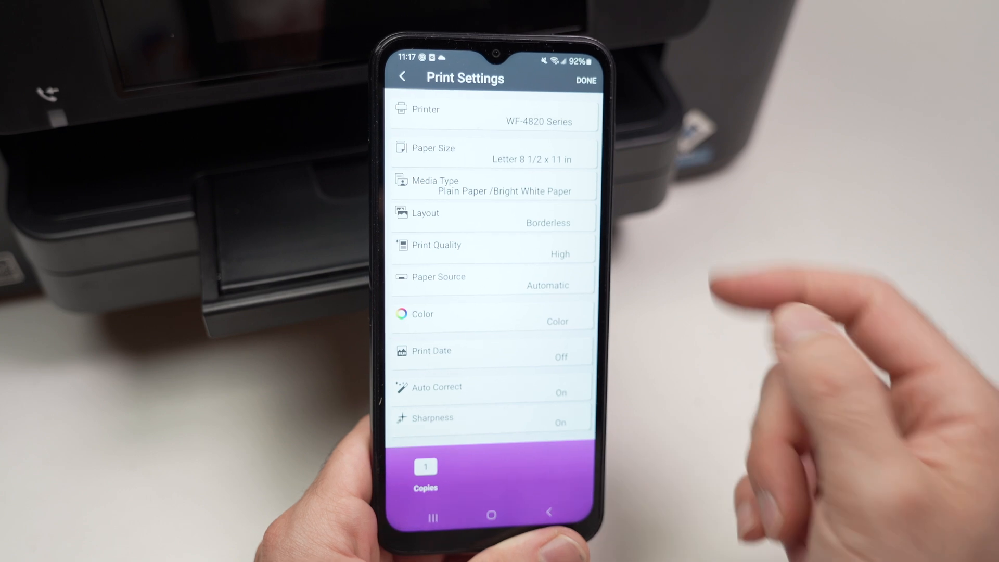
{"action": "left_click", "coordinate": [585, 79]}
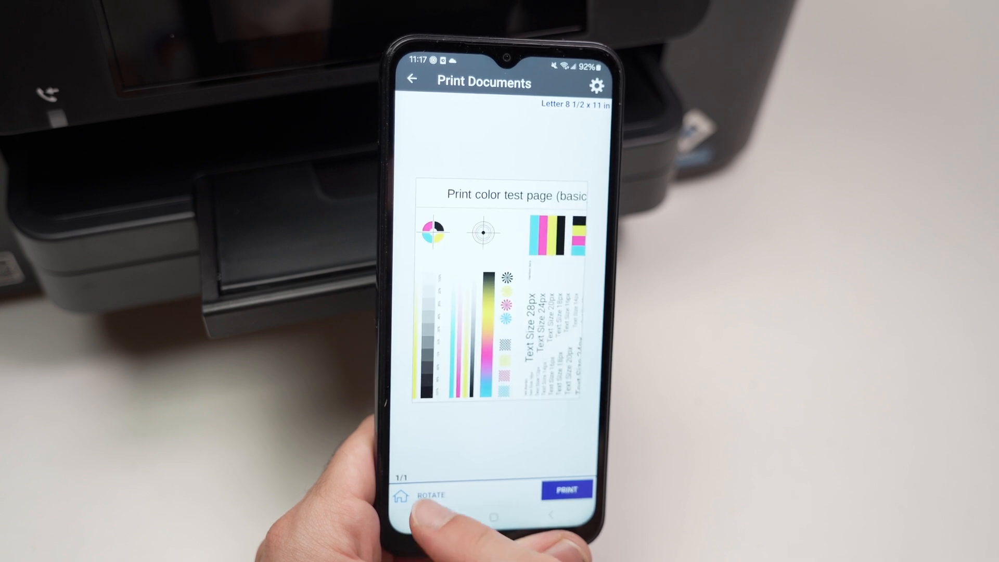
{"action": "left_click", "coordinate": [566, 489]}
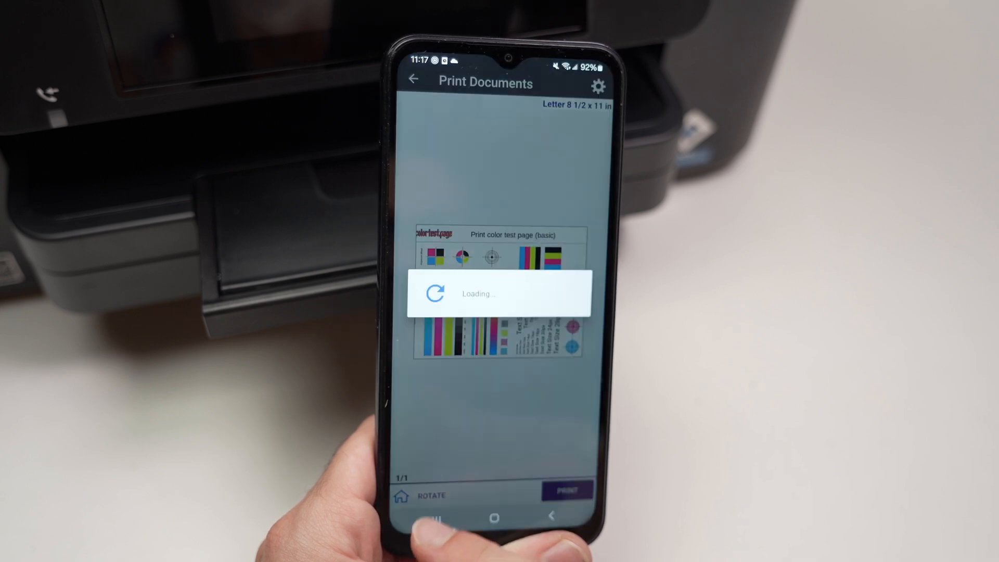